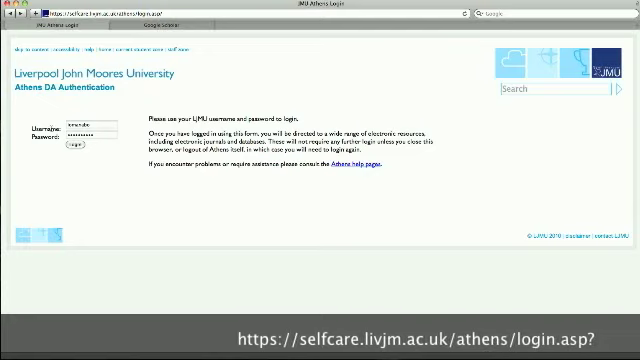
Step: Submit the entered university username and password on the LJMU Athens login page
{"action": "left_click", "coordinate": [75, 149]}
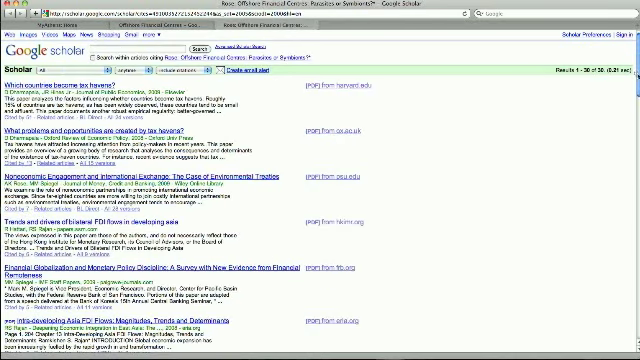
Step: Scroll down through the Offshore Financial Centres results list
{"action": "scroll", "scroll_direction": "down", "scroll_amount": 3}
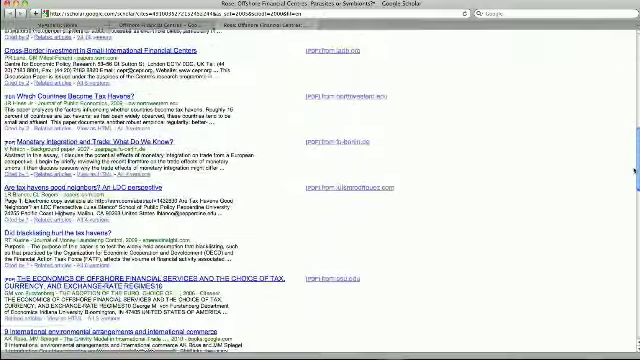
{"action": "scroll", "scroll_direction": "down", "scroll_amount": 3}
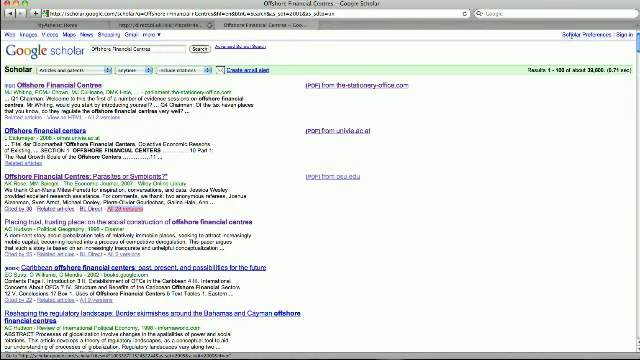
Step: Find 'liverpool john moores' under Library Links in Scholar settings and save LJMU access
{"action": "left_click", "coordinate": [576, 37]}
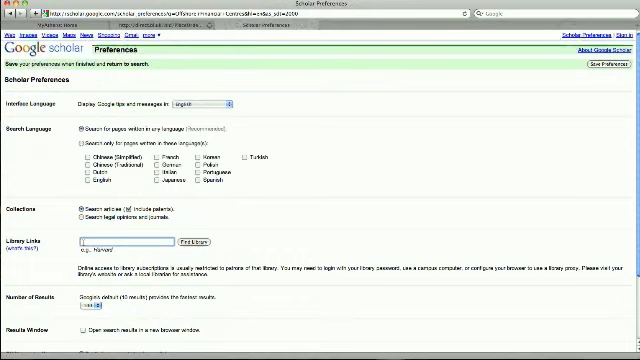
{"action": "left_click", "coordinate": [120, 245]}
{"action": "type", "text": "liverpool john moores"}
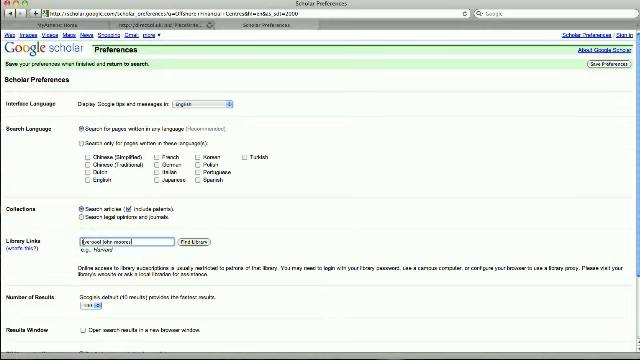
{"action": "left_click", "coordinate": [130, 243]}
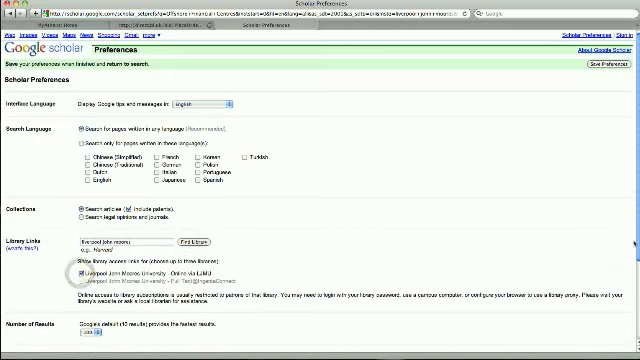
{"action": "scroll", "scroll_direction": "down", "scroll_amount": 3}
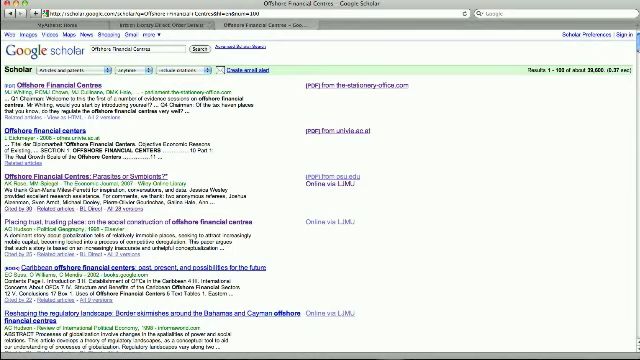
Step: Scroll down and back up through results showing 'Online via LJMU' links
{"action": "scroll", "scroll_direction": "down", "scroll_amount": 3}
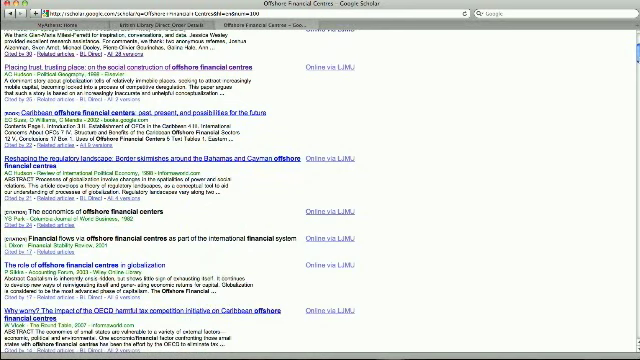
{"action": "scroll", "scroll_direction": "up", "scroll_amount": 3}
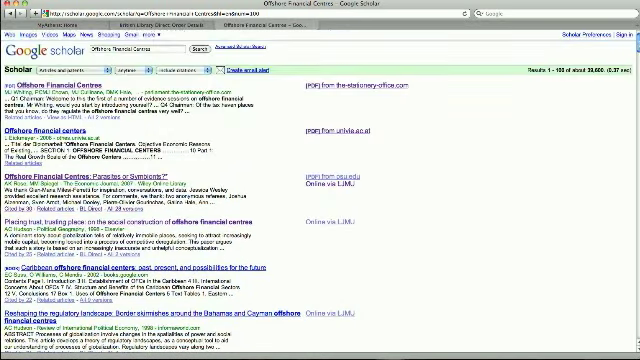
{"action": "mouse_move", "coordinate": [585, 90]}
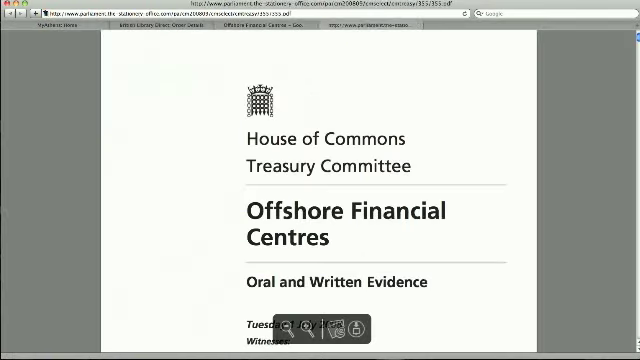
Step: Scroll through the House of Commons Offshore Financial Centres evidence PDF
{"action": "scroll", "scroll_direction": "down", "scroll_amount": 3}
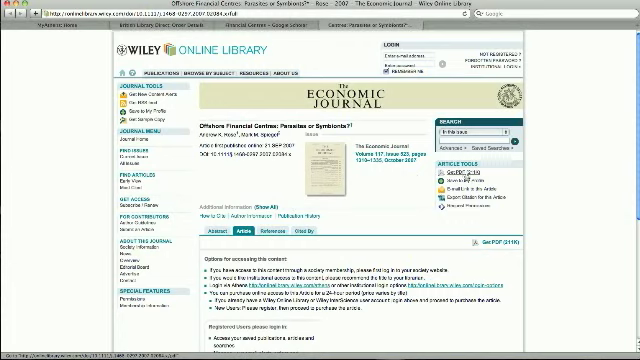
{"action": "mouse_move", "coordinate": [462, 173]}
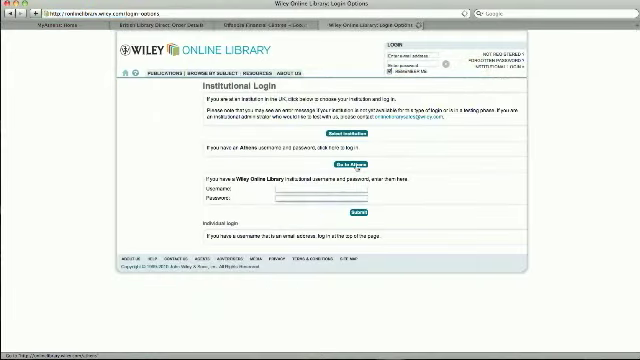
Step: Choose Athens institutional login for 'Offshore Financial Centres: Parasites or Symbionts?' on Wiley
{"action": "left_click", "coordinate": [338, 168]}
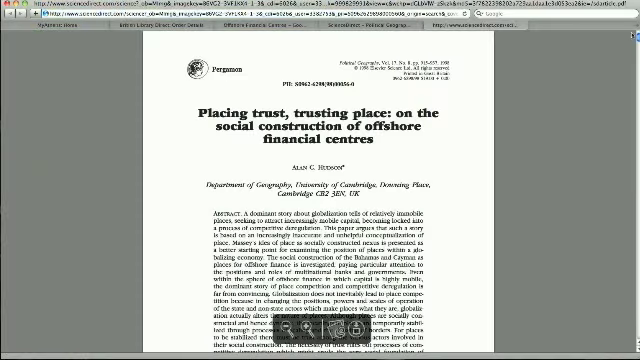
Step: Scroll through the pages of the 'Placing trust, trusting place' PDF
{"action": "scroll", "scroll_direction": "down", "scroll_amount": 3}
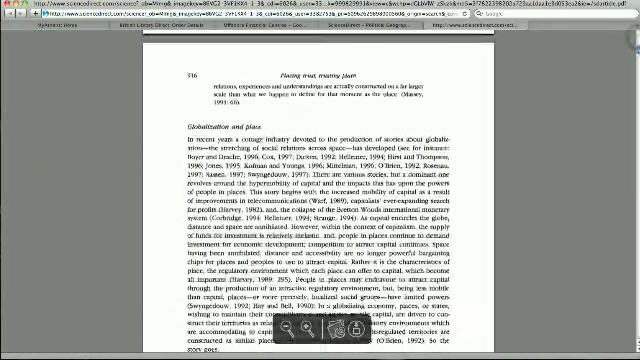
{"action": "scroll", "scroll_direction": "down", "scroll_amount": 3}
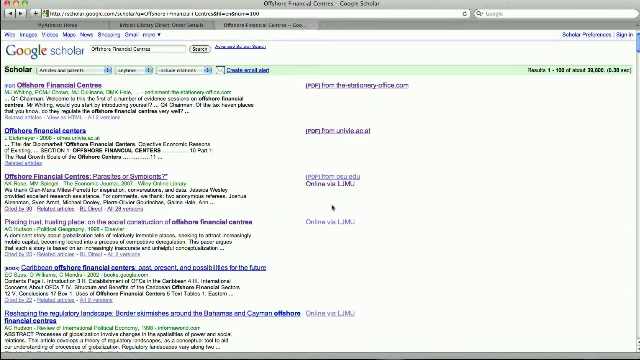
{"action": "mouse_move", "coordinate": [332, 205]}
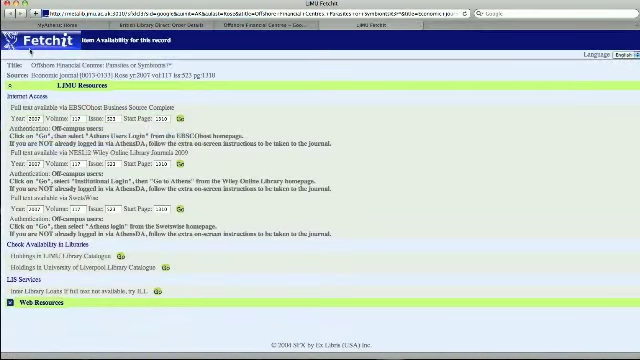
{"action": "mouse_move", "coordinate": [178, 203]}
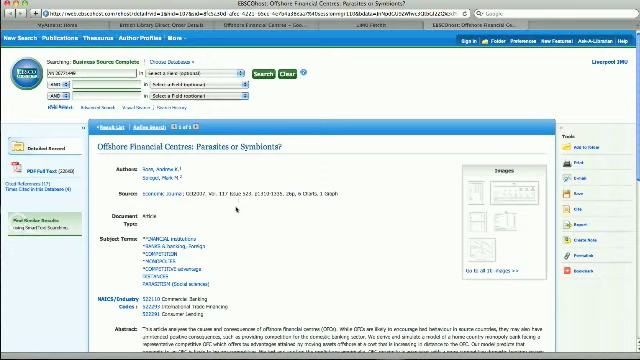
{"action": "mouse_move", "coordinate": [233, 210]}
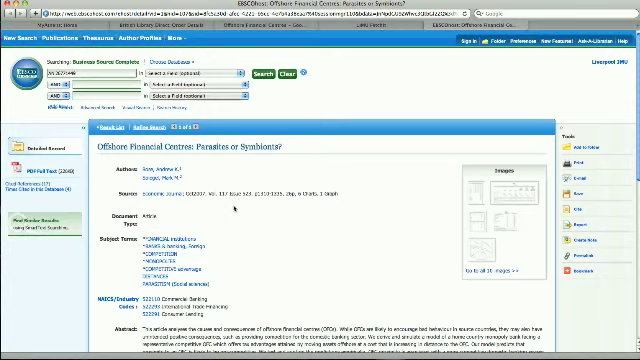